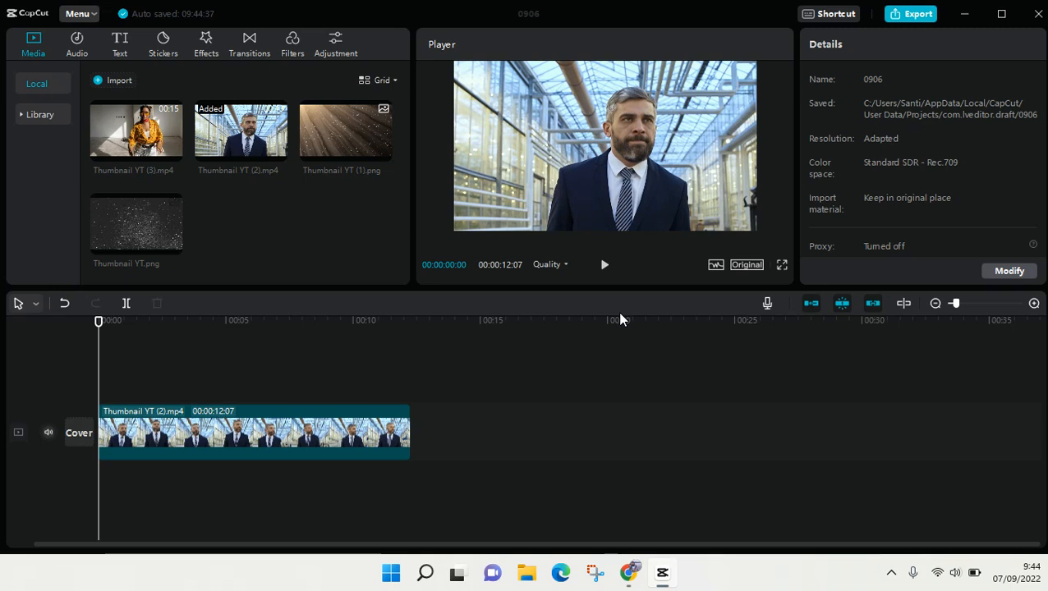
mouse_move(621, 320)
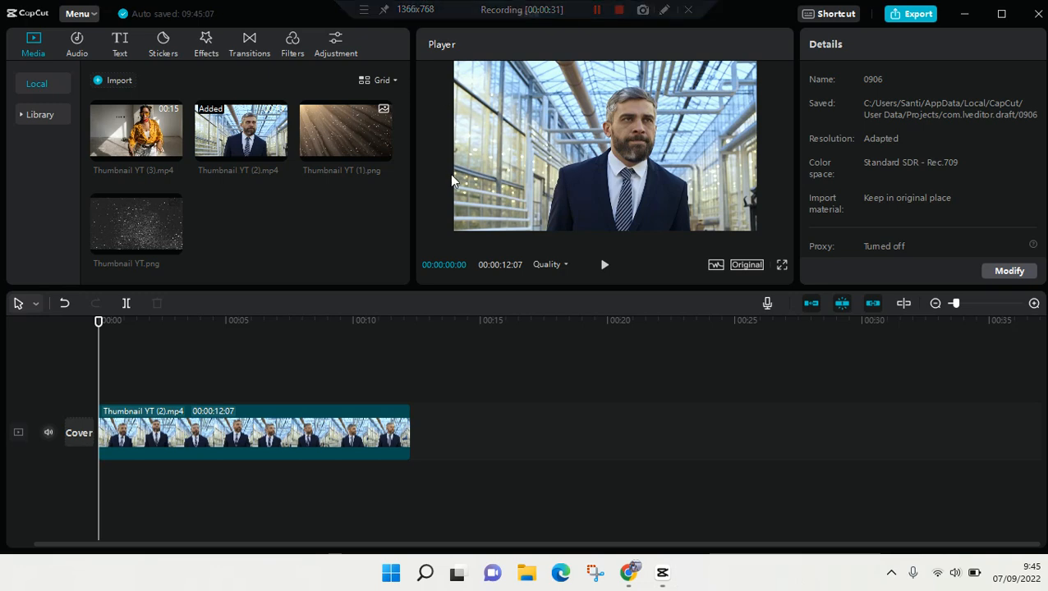
mouse_move(188, 236)
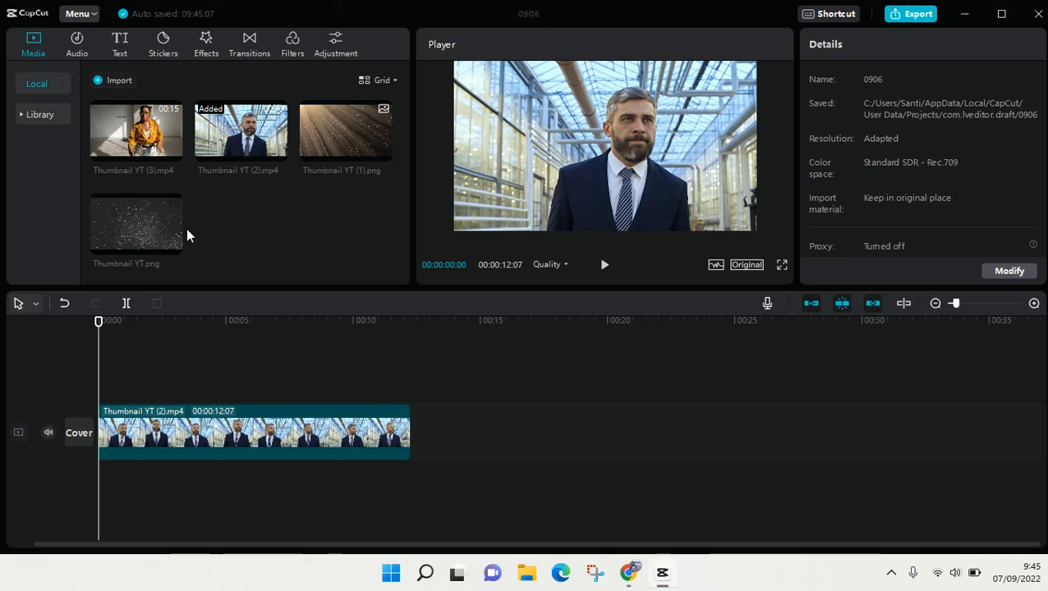
Place Thumbnail YT.png above the video track at the start, covering the whole preview.
click(173, 244)
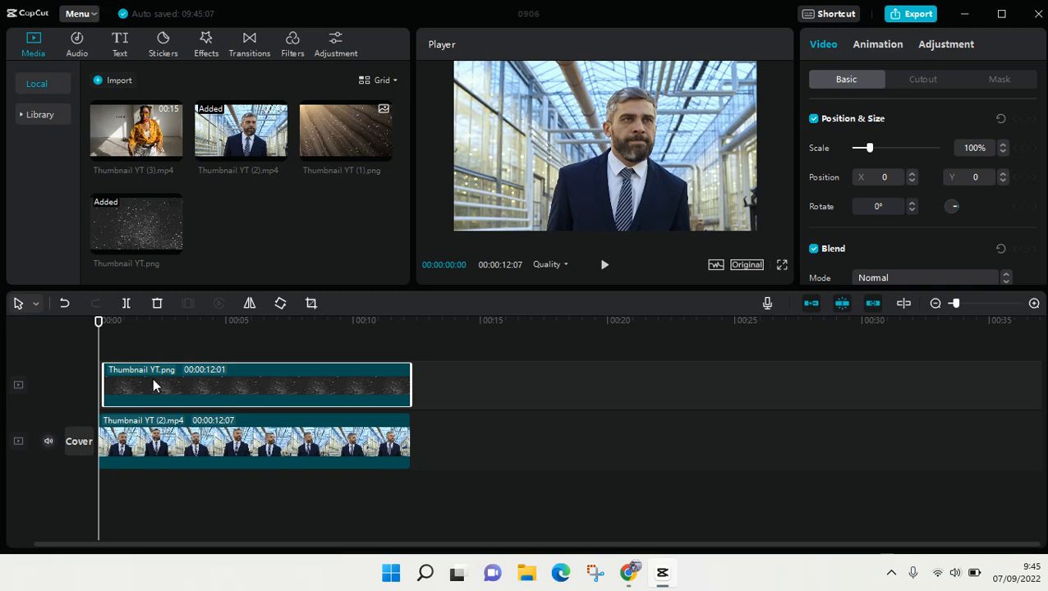
mouse_move(274, 403)
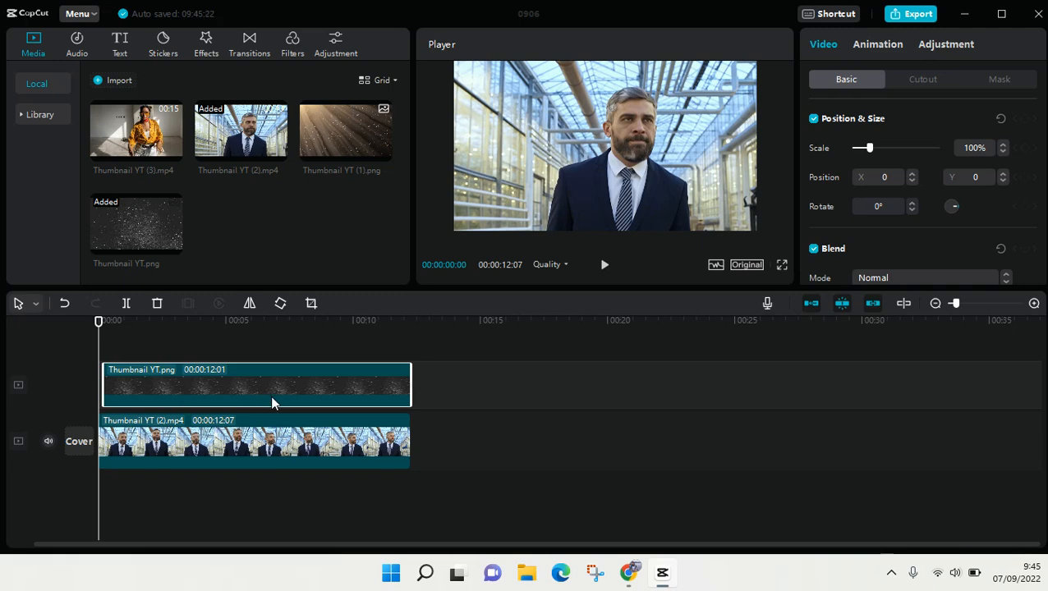
mouse_move(213, 397)
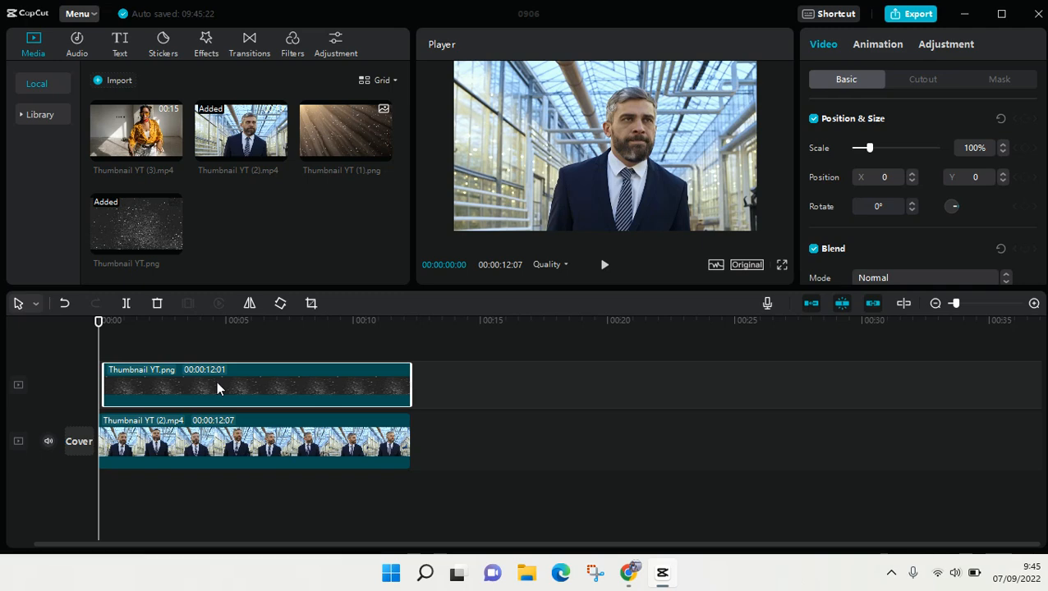
click(604, 264)
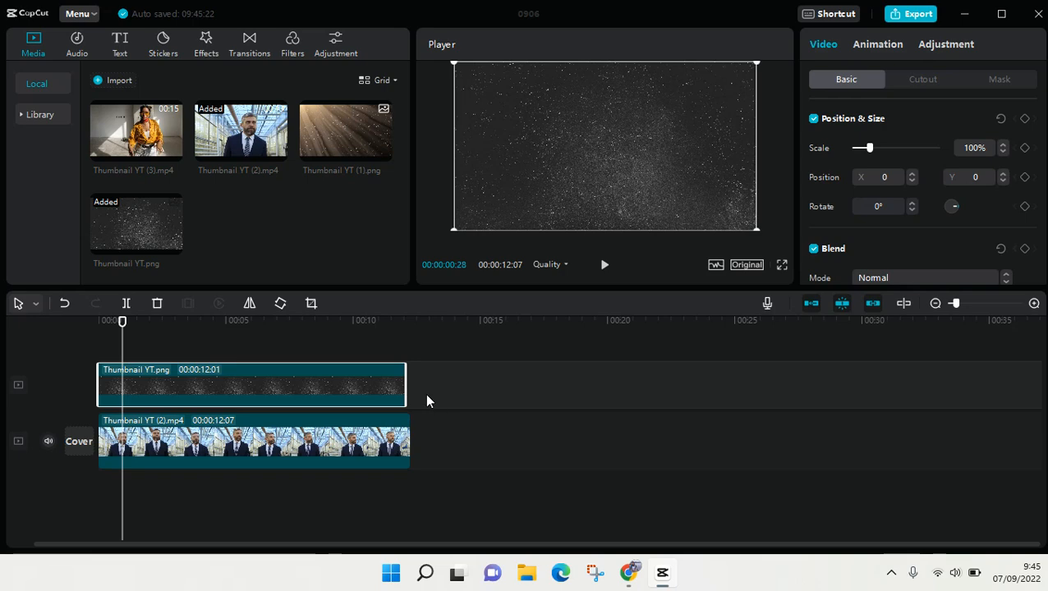
mouse_move(435, 413)
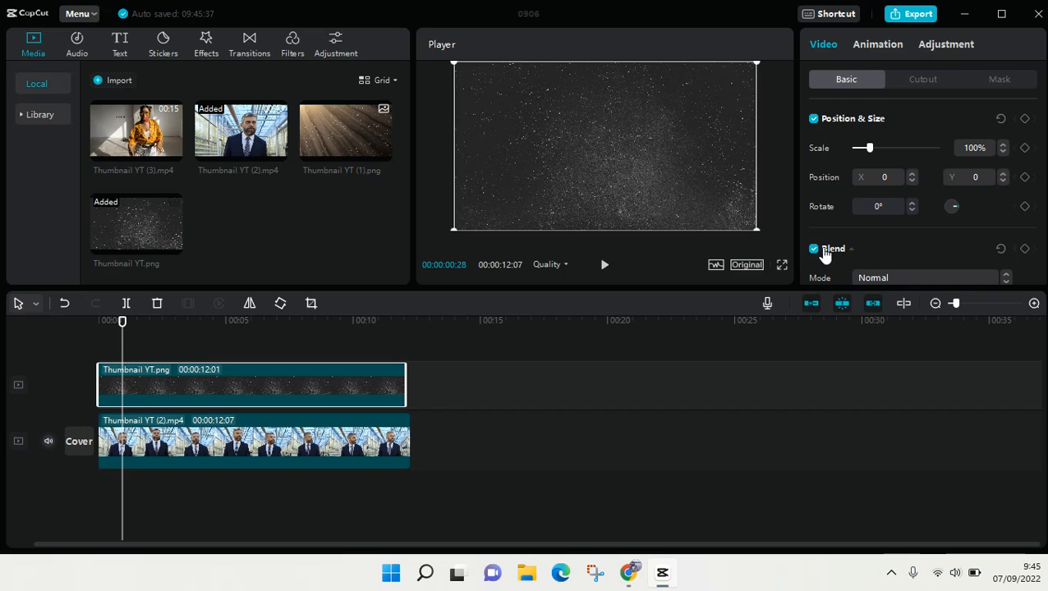
mouse_move(805, 259)
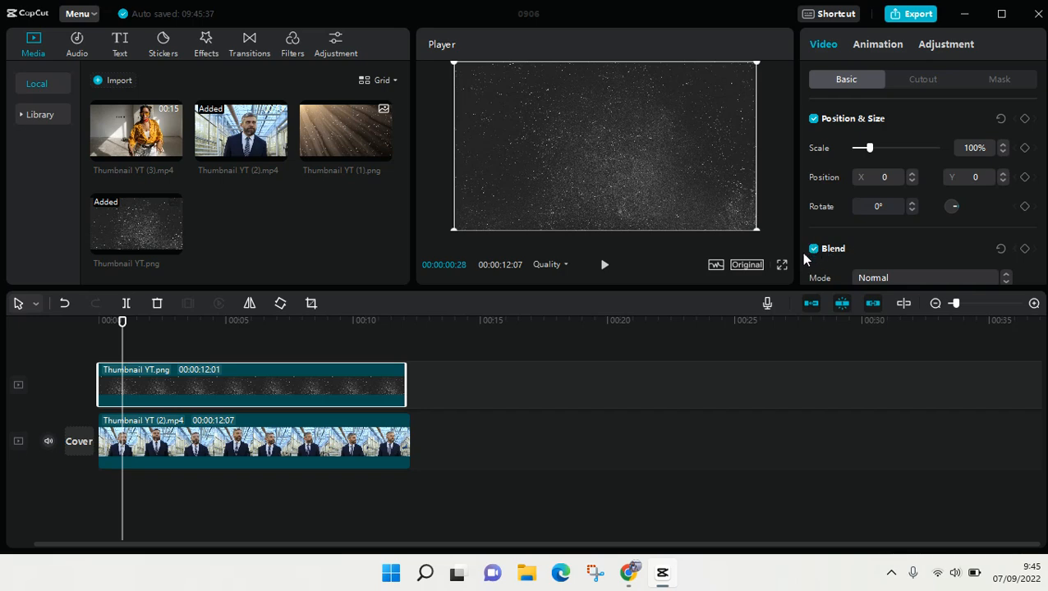
mouse_move(876, 209)
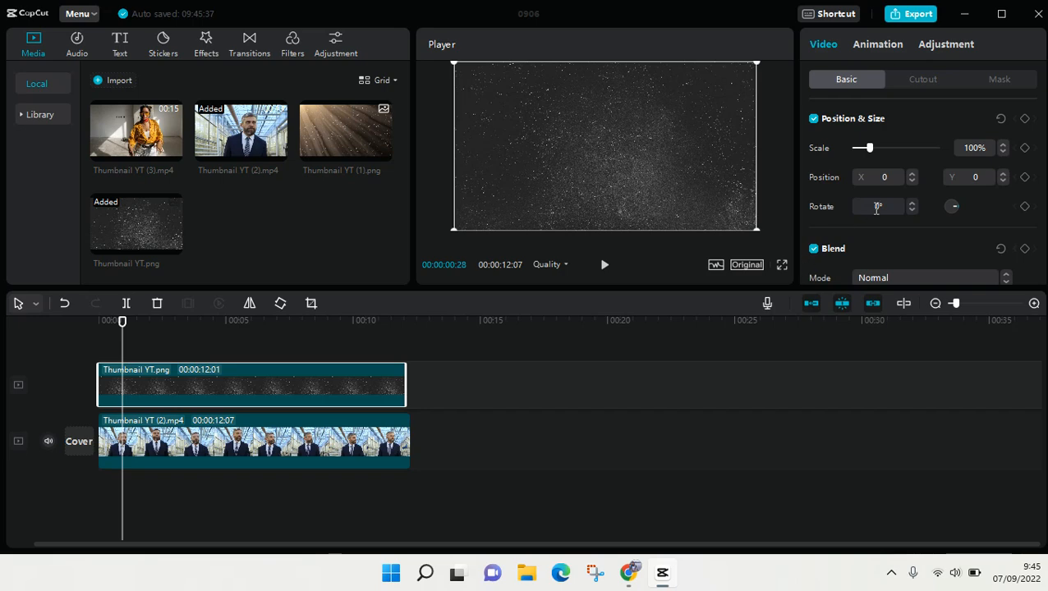
scroll(down, 3)
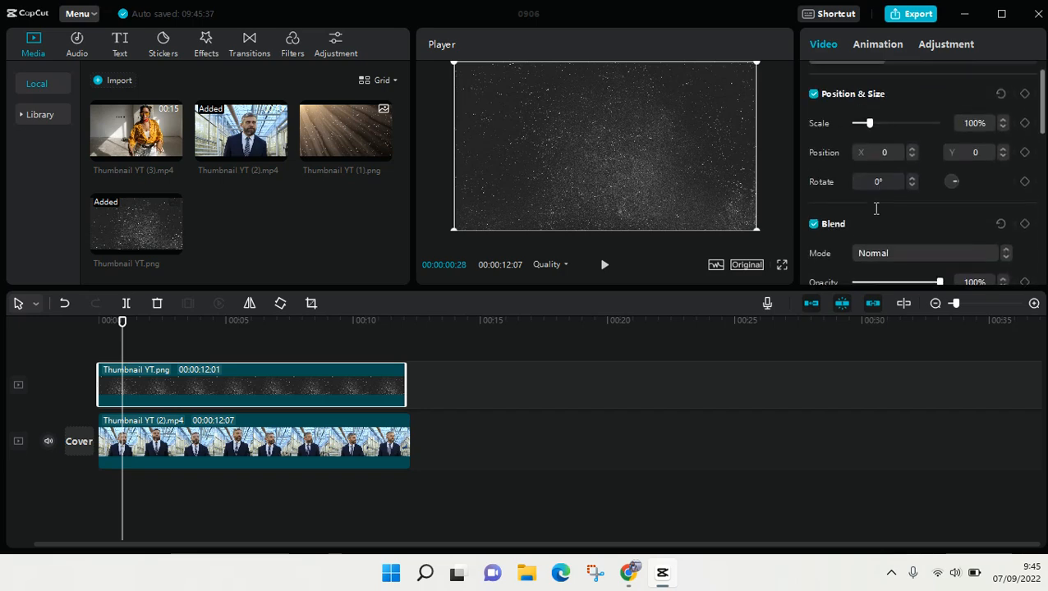
scroll(down, 3)
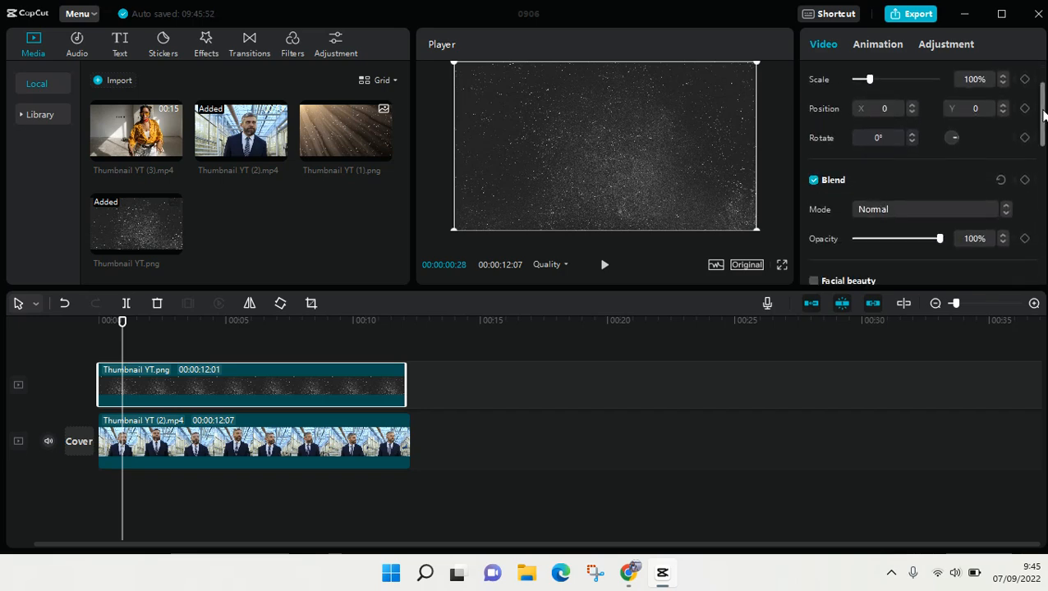
scroll(down, 3)
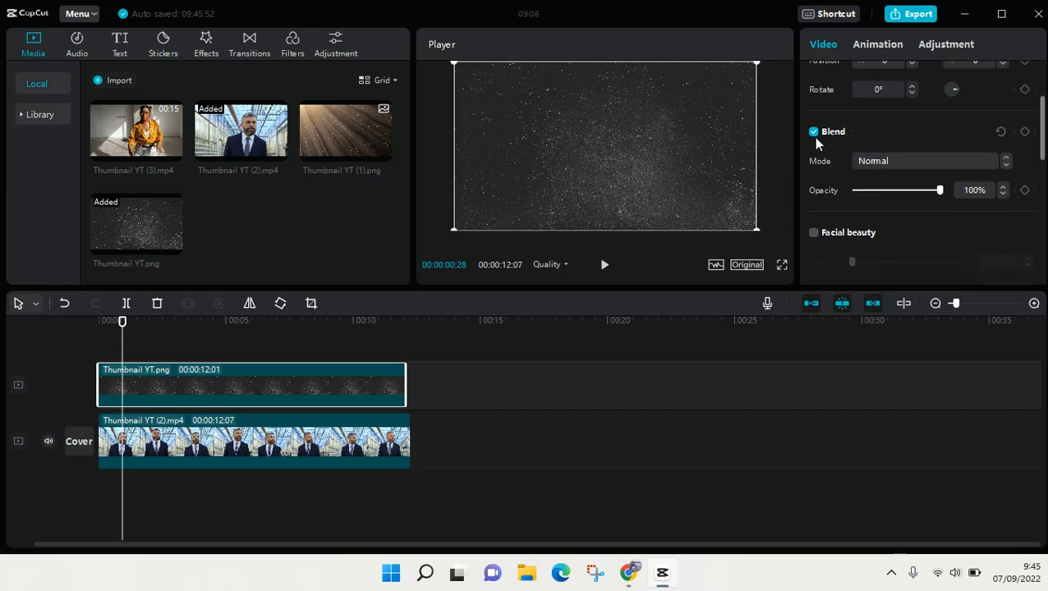
click(813, 132)
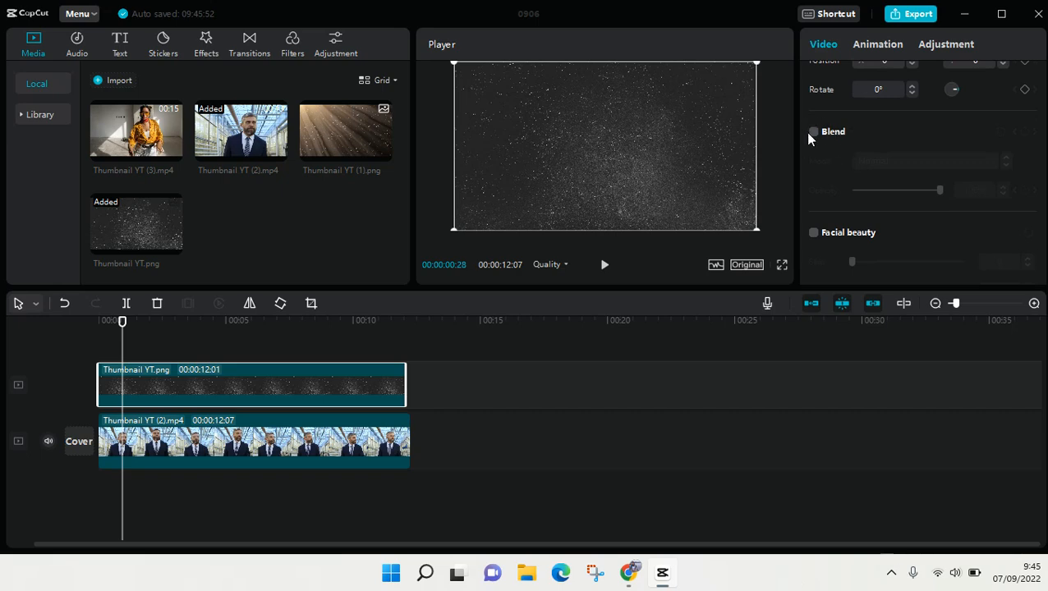
mouse_move(815, 139)
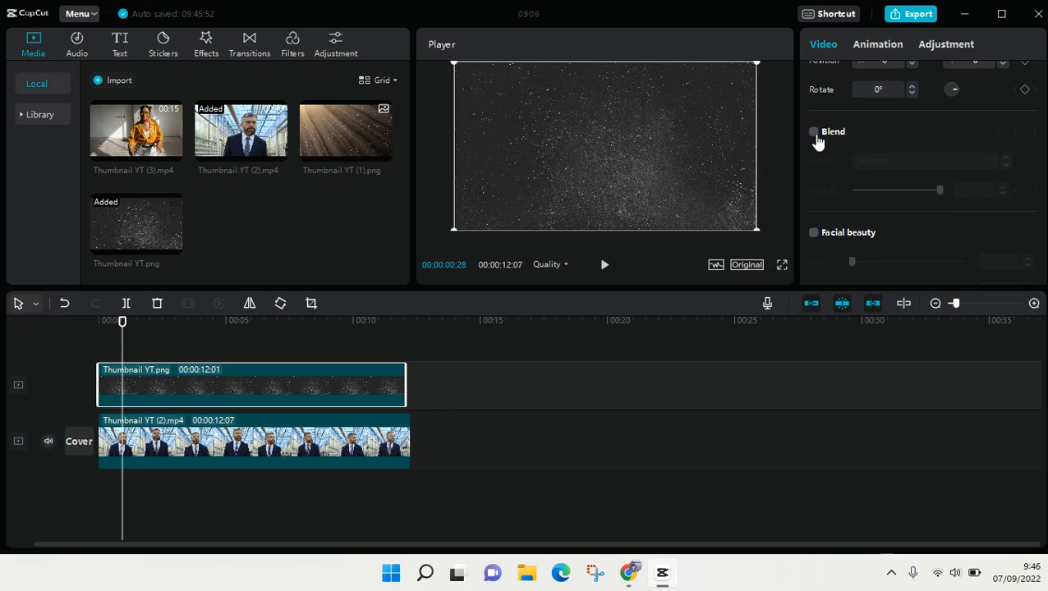
click(813, 131)
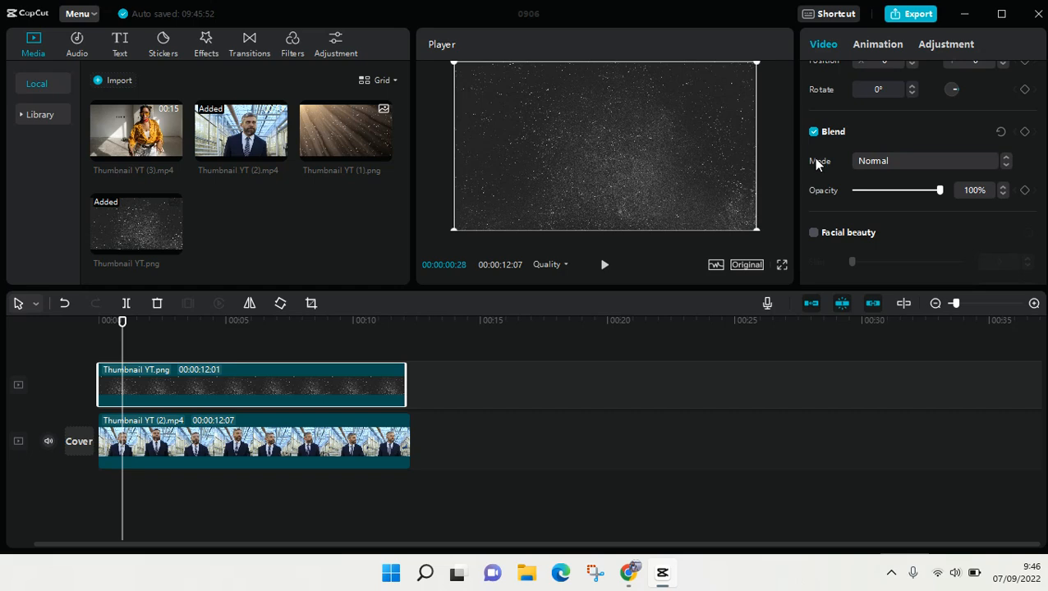
mouse_move(978, 174)
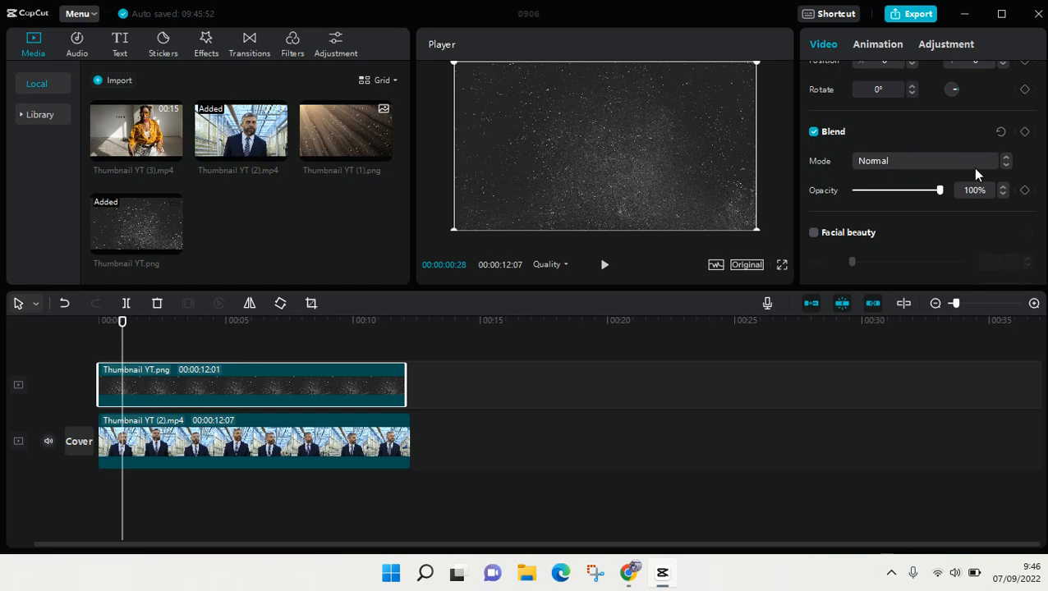
Try the Overlay blend mode on the sparkle image at around 34% opacity.
click(924, 160)
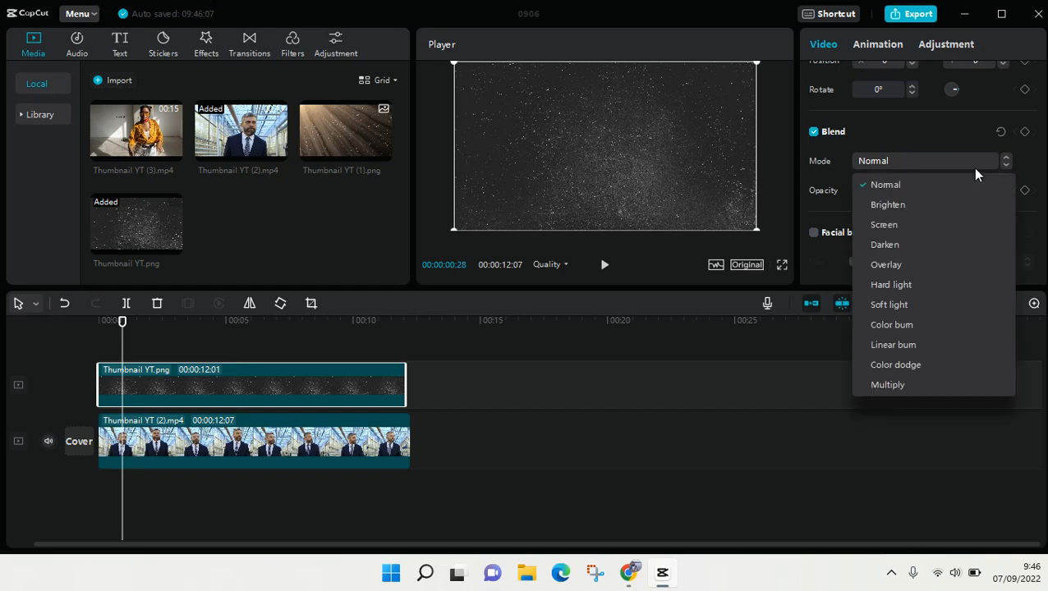
mouse_move(967, 184)
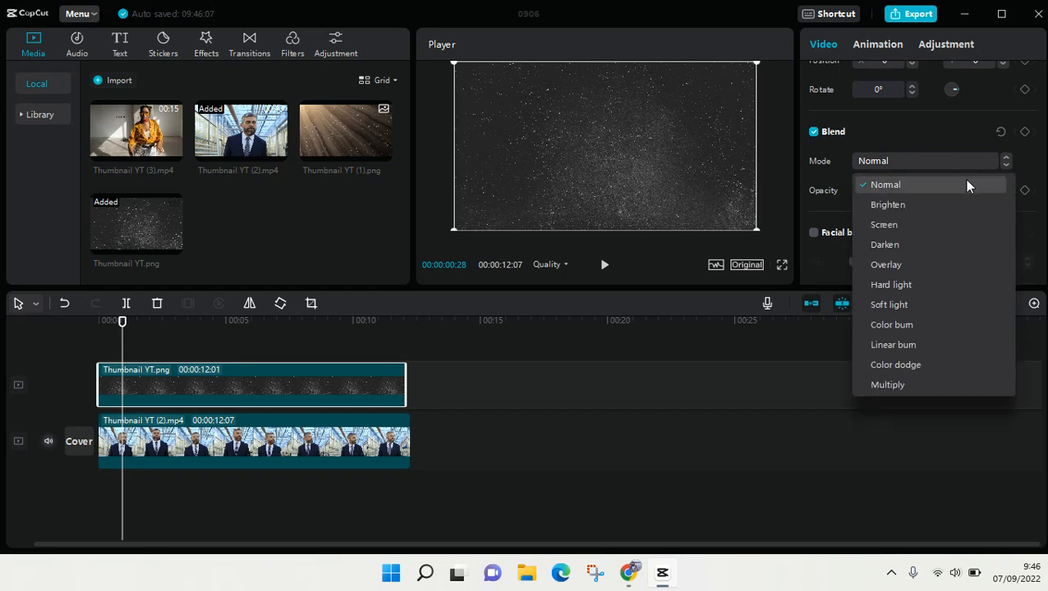
mouse_move(891, 284)
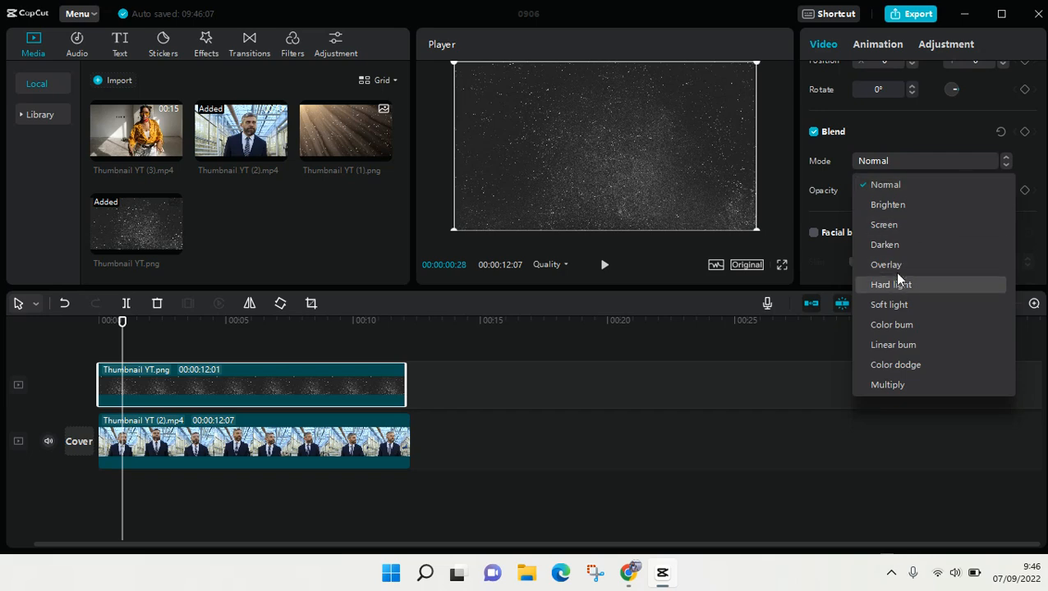
mouse_move(919, 344)
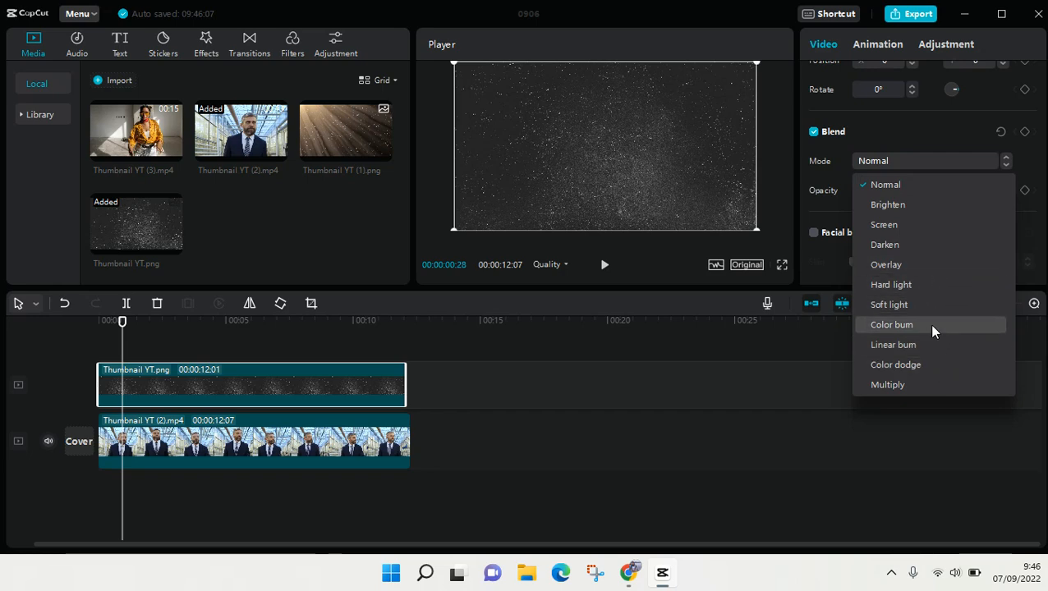
mouse_move(887, 384)
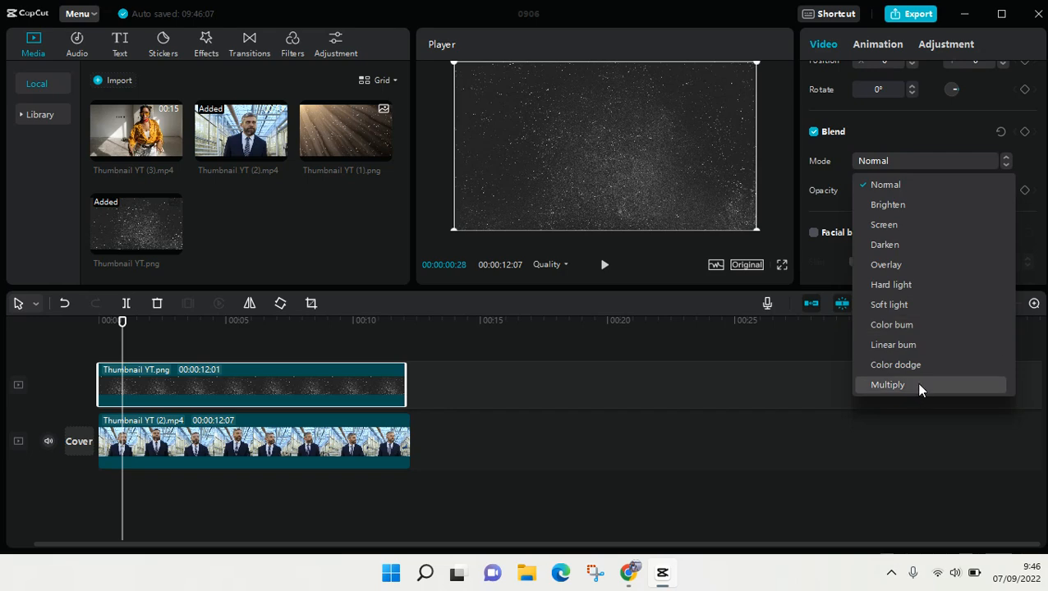
click(886, 264)
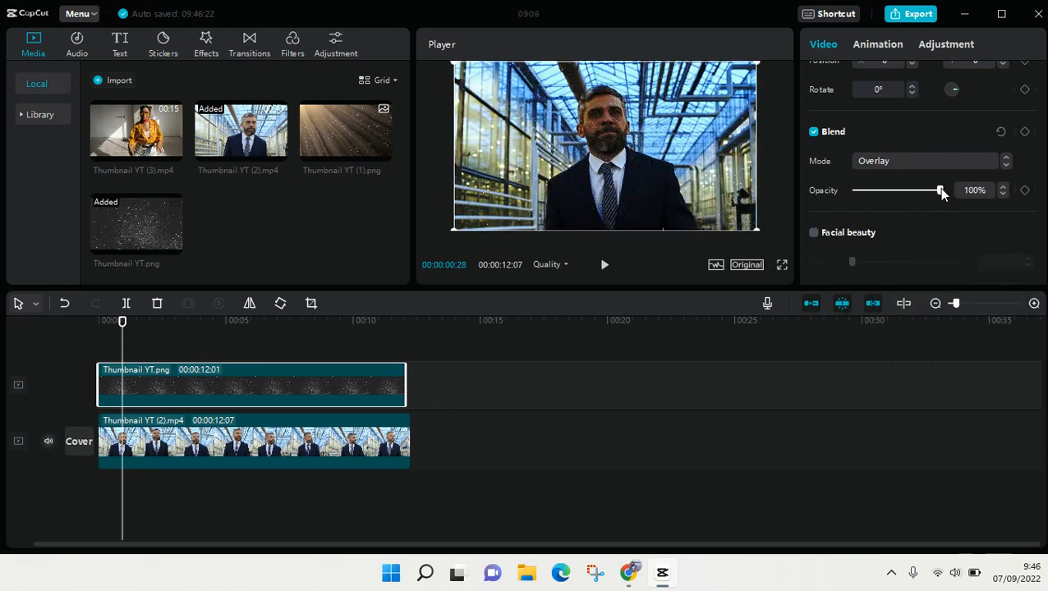
drag(940, 190, 884, 190)
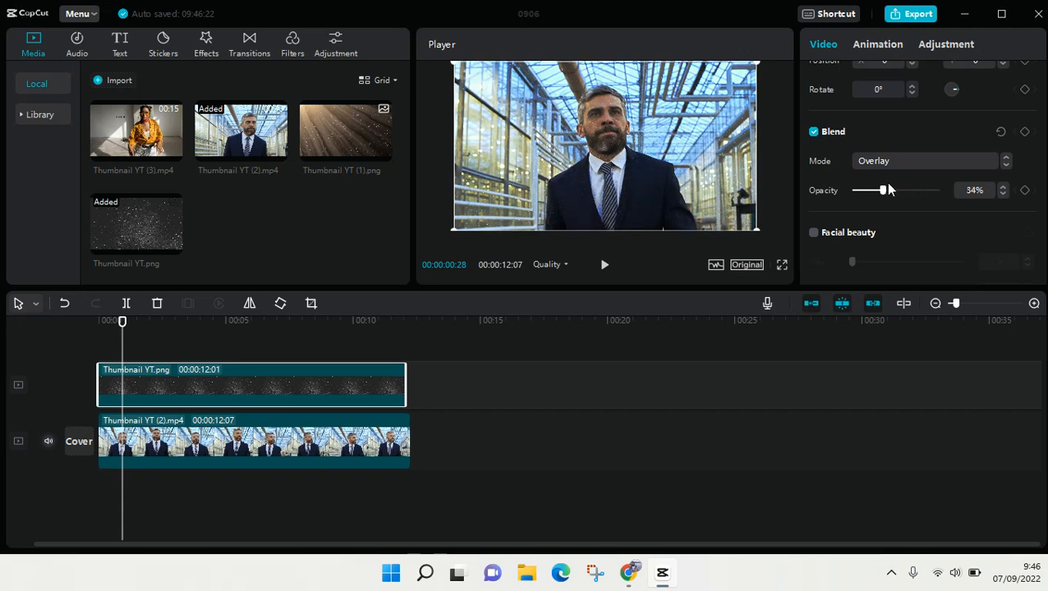
drag(884, 190, 894, 190)
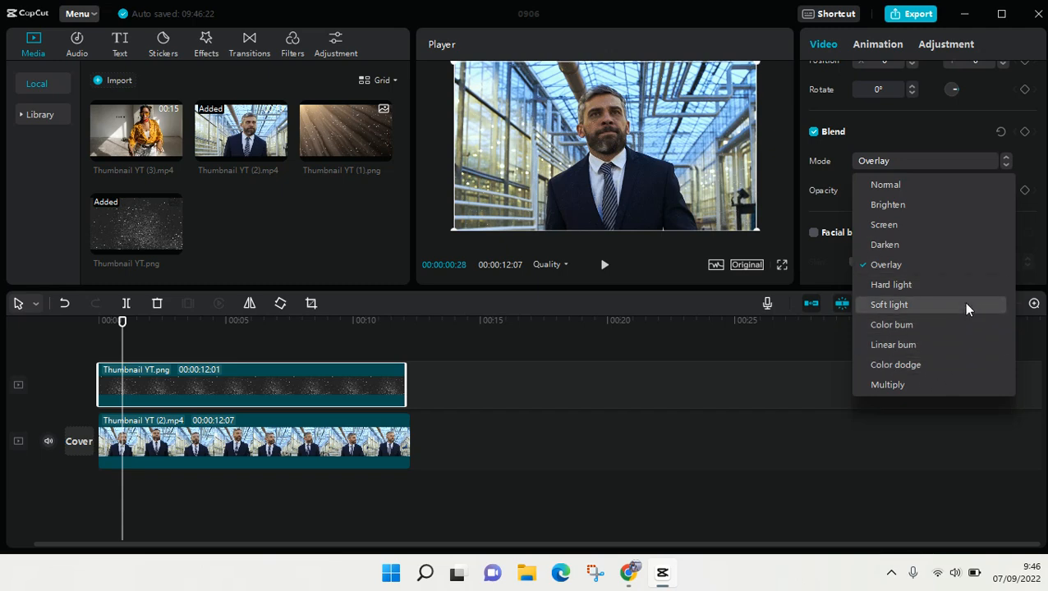
Switch the sparkle overlay to Normal blend mode with 29% opacity.
click(886, 184)
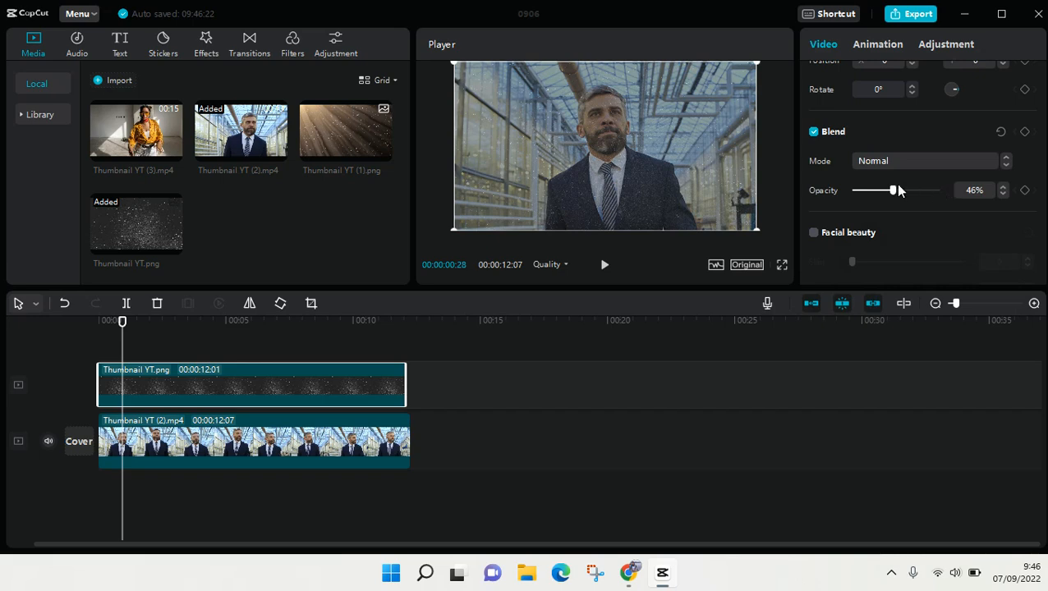
drag(893, 190, 874, 190)
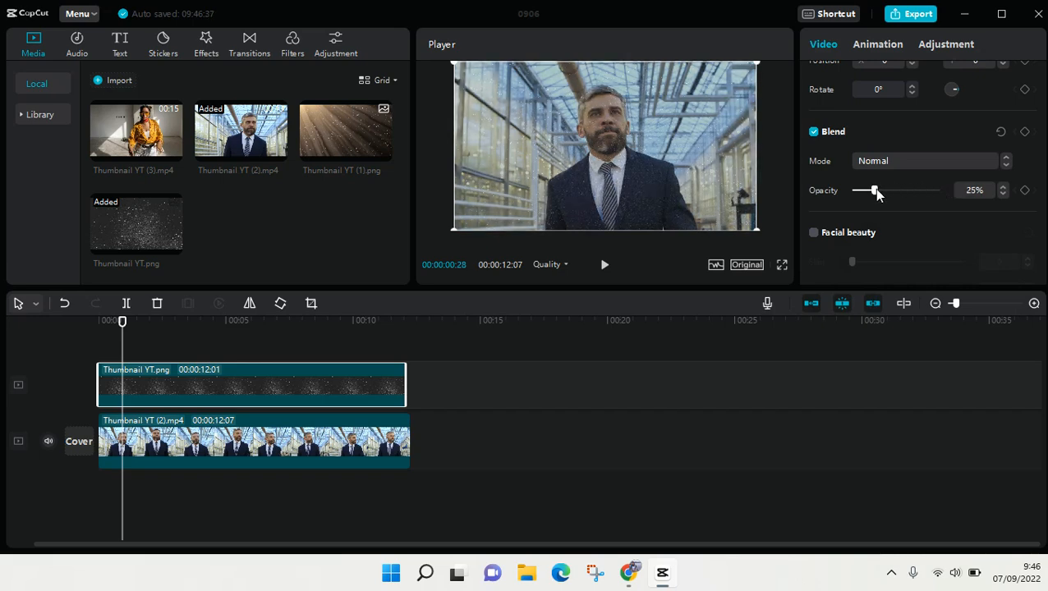
drag(873, 190, 879, 190)
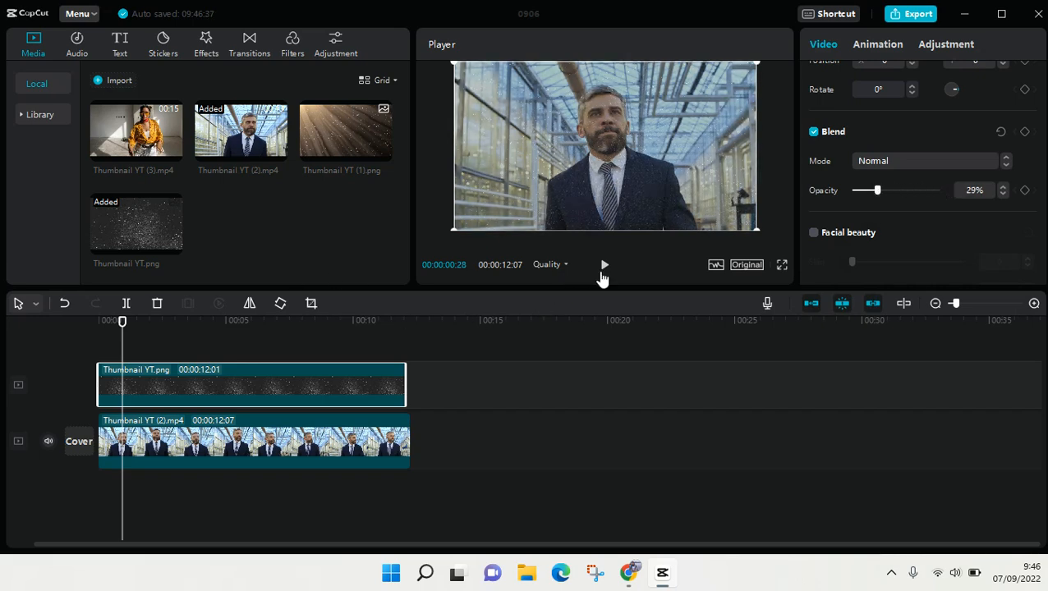
click(604, 264)
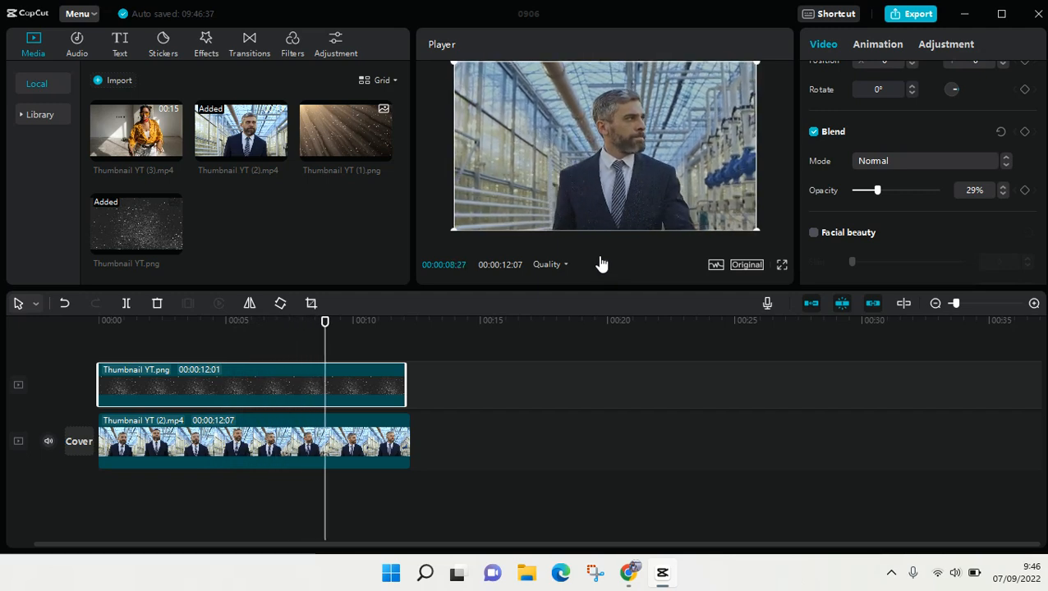
click(375, 321)
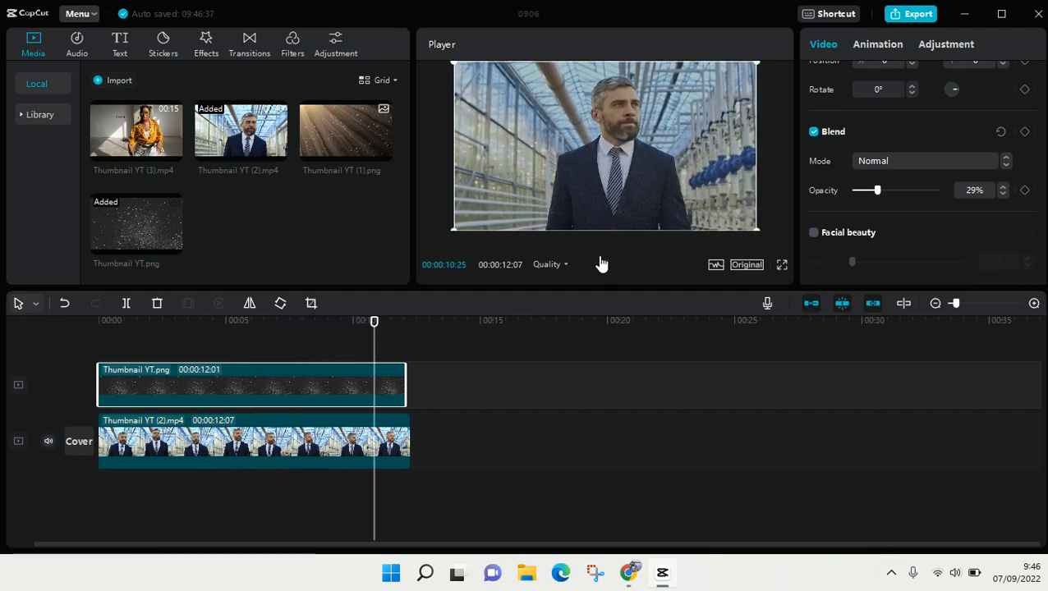
click(410, 321)
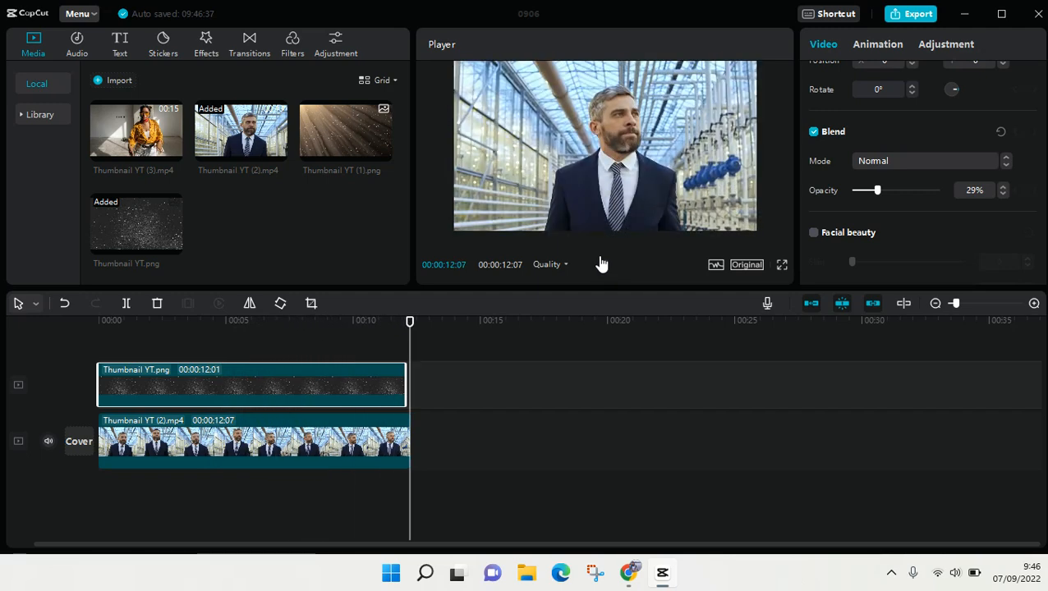